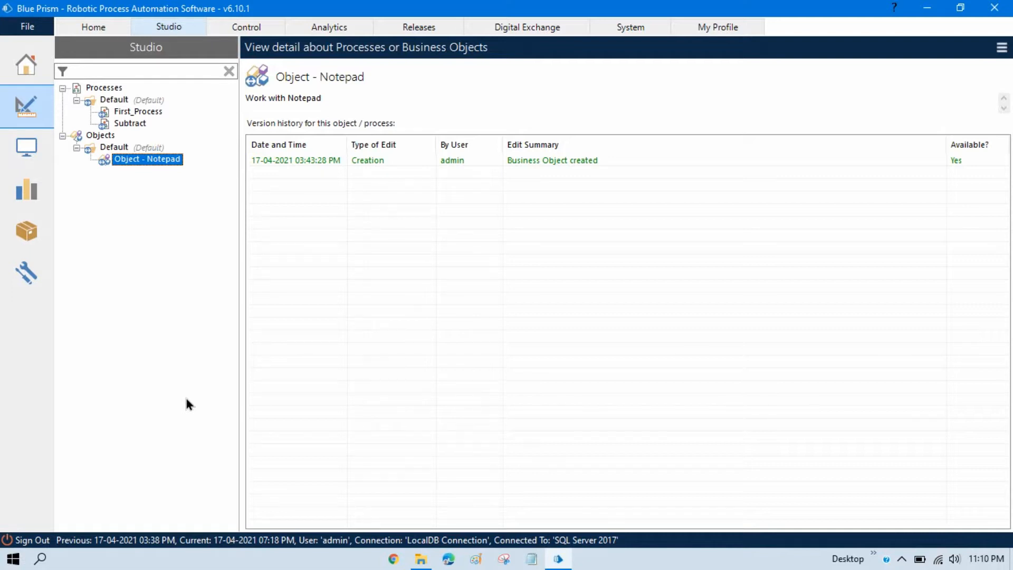
mouse_move(252, 51)
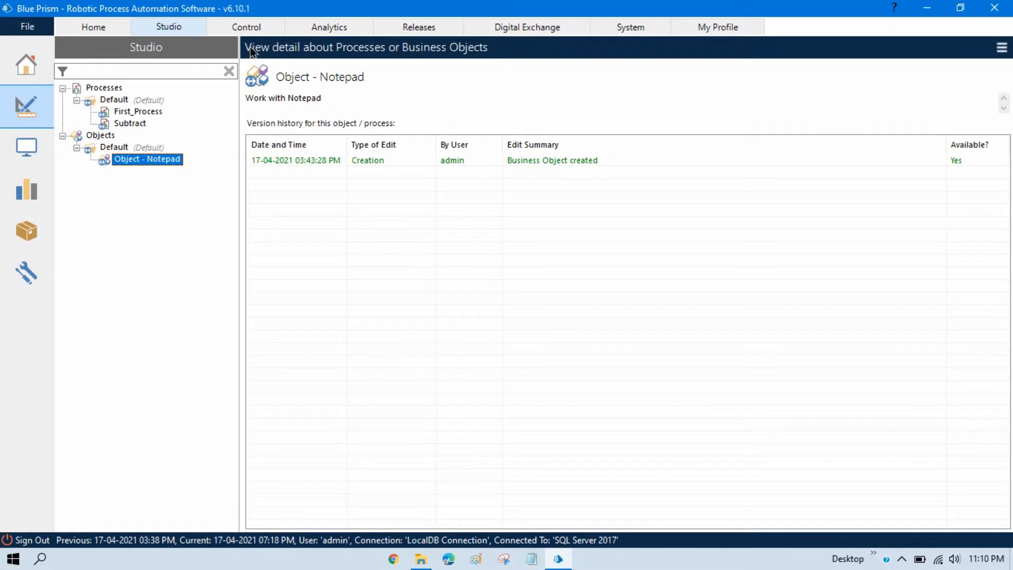
mouse_move(164, 288)
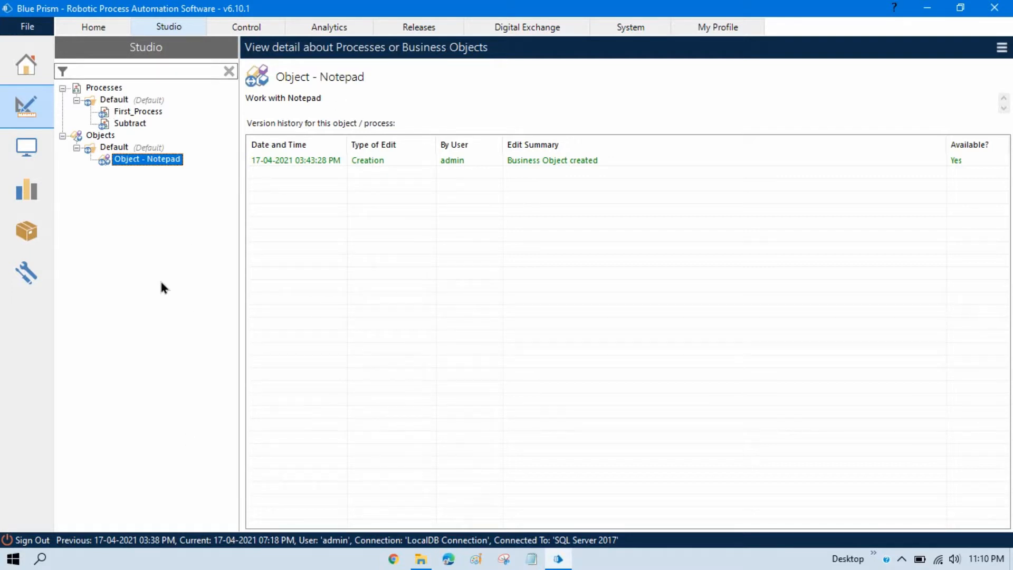
mouse_move(218, 257)
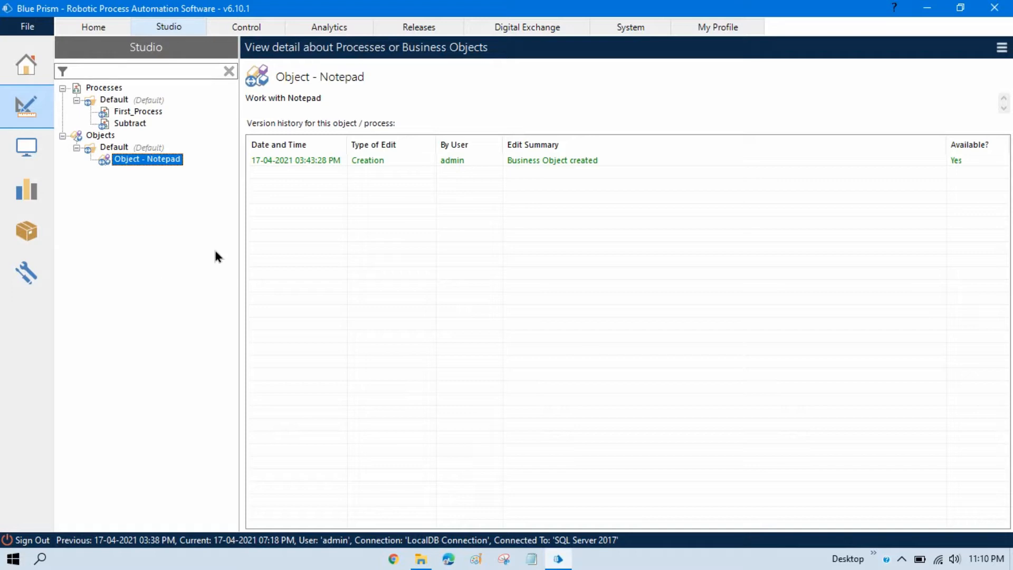
mouse_move(215, 223)
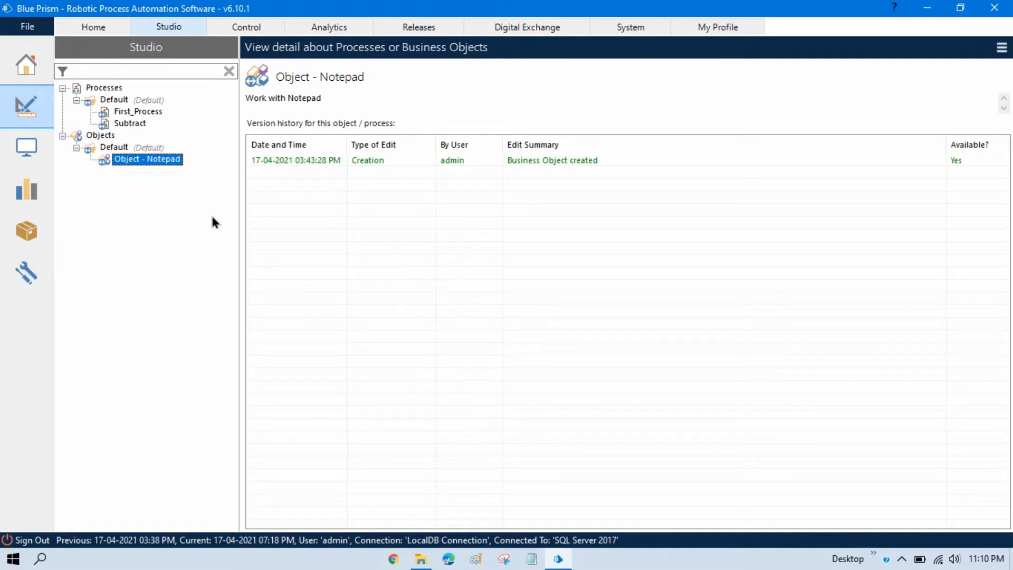
Start the Process / Object import wizard and bring up File Explorer at This PC.
left_click(27, 26)
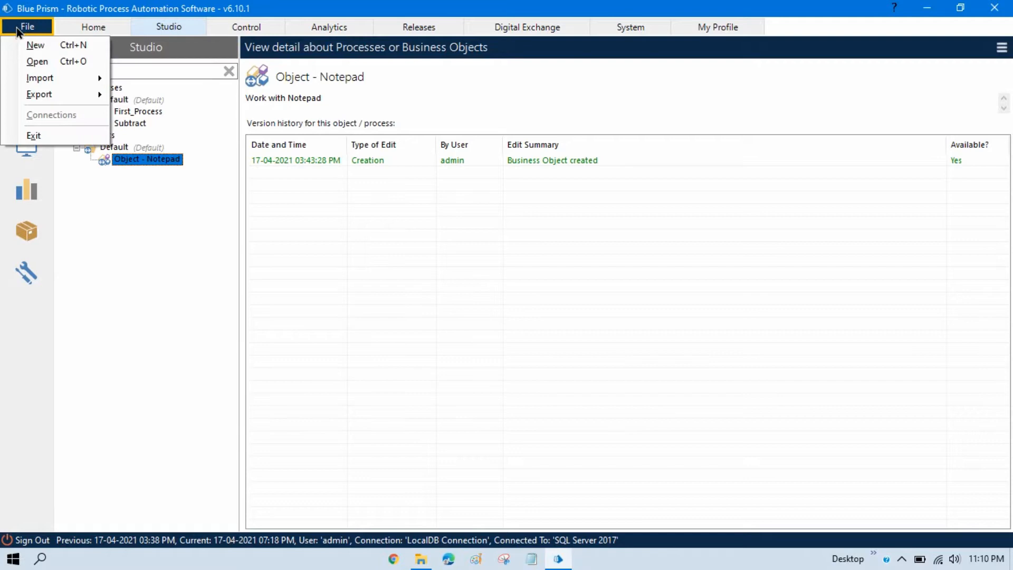
mouse_move(40, 78)
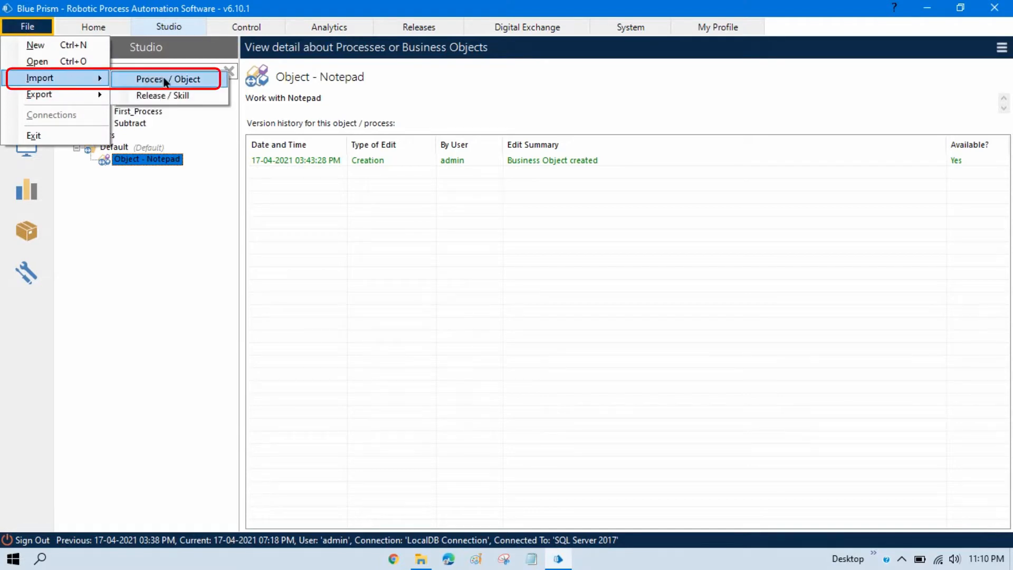
mouse_move(196, 84)
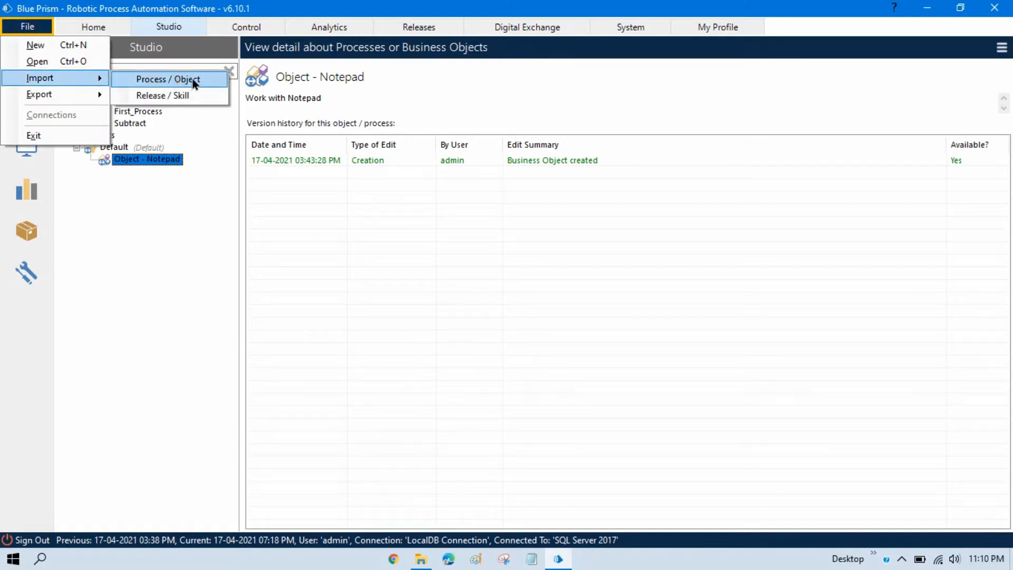
left_click(168, 79)
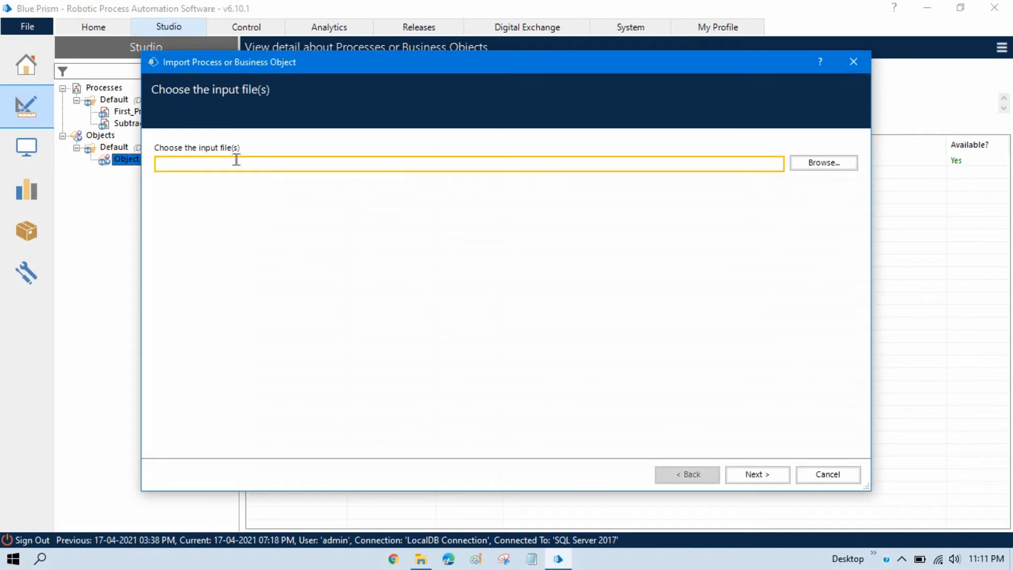
left_click(823, 162)
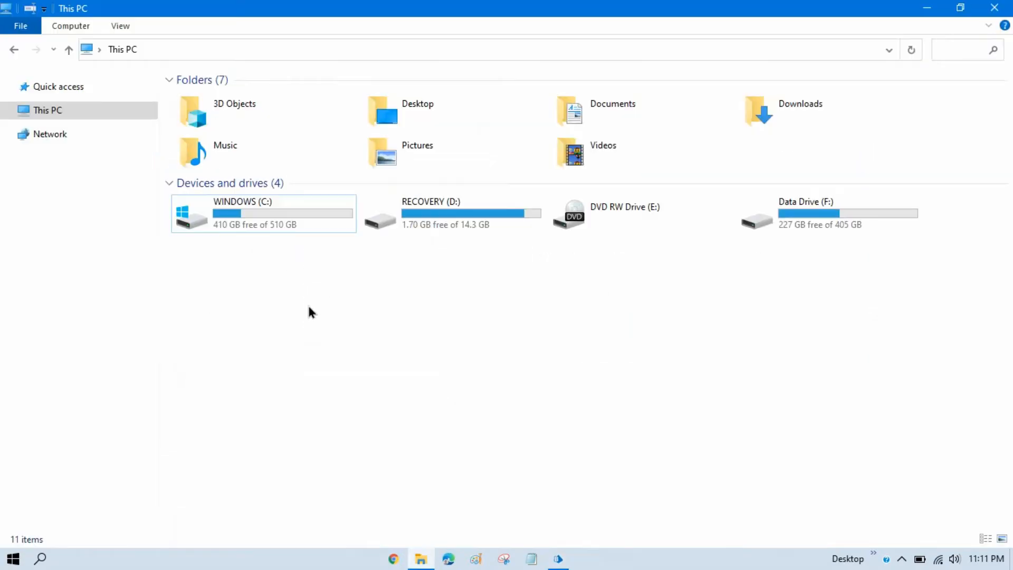
Browse from WINDOWS (C:) through Blue Prism Automate into its VBO folder.
double_click(264, 213)
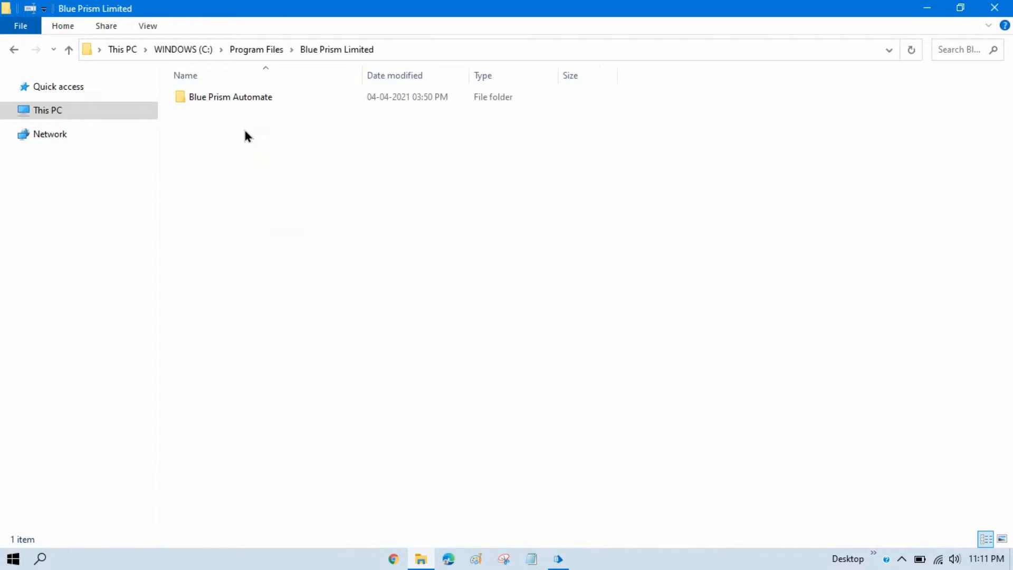
double_click(230, 97)
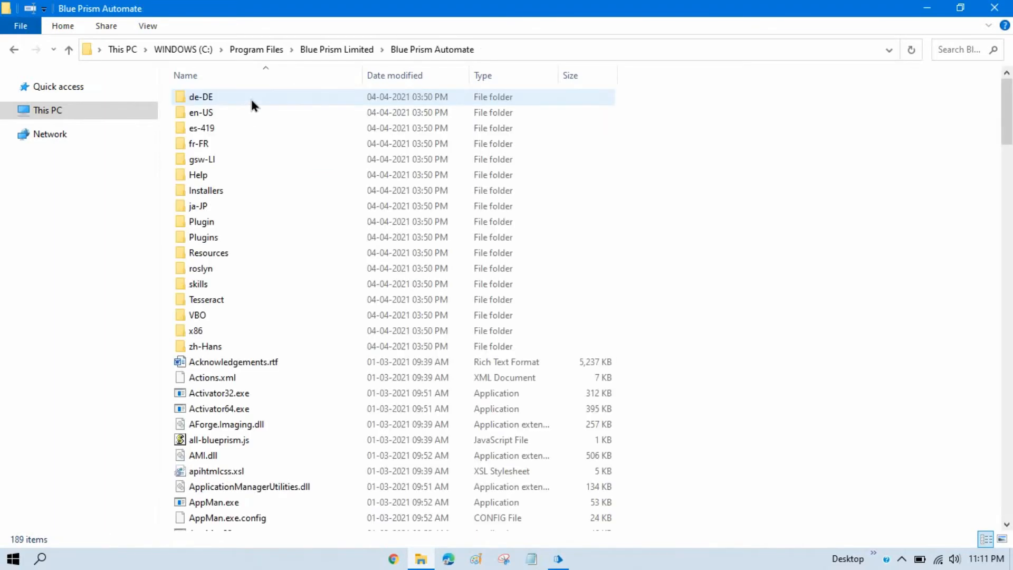
mouse_move(381, 261)
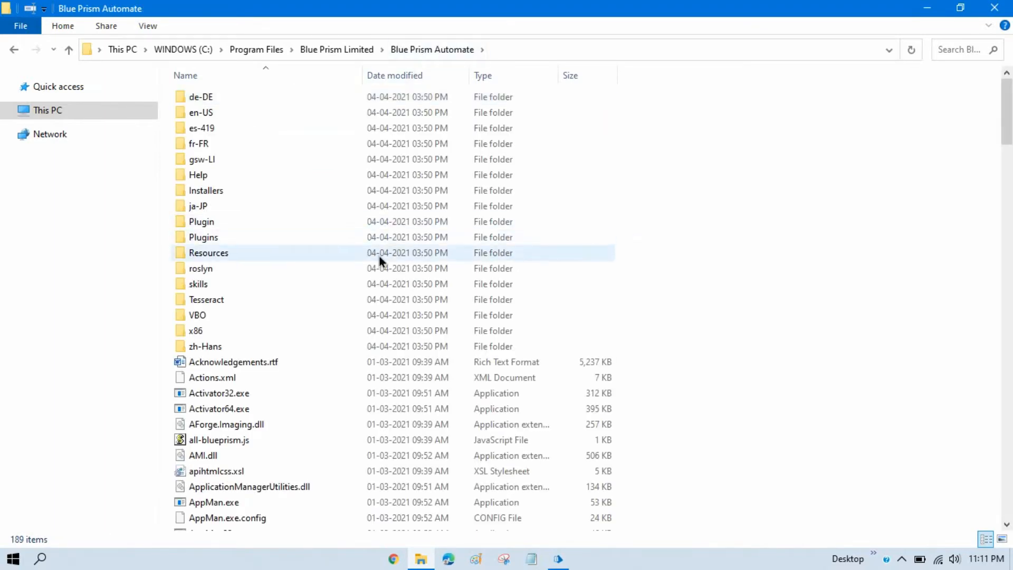
double_click(198, 315)
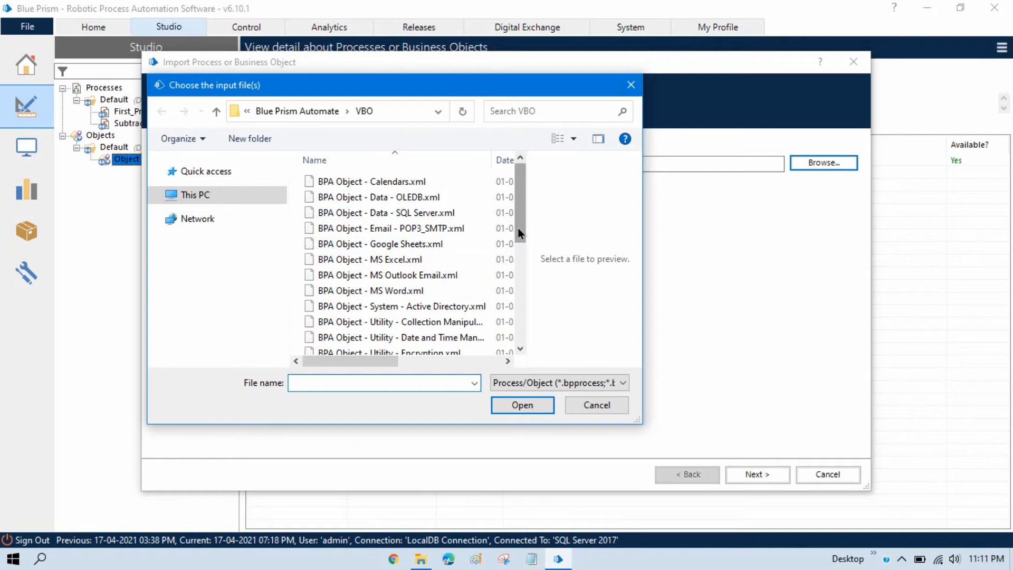
mouse_move(524, 238)
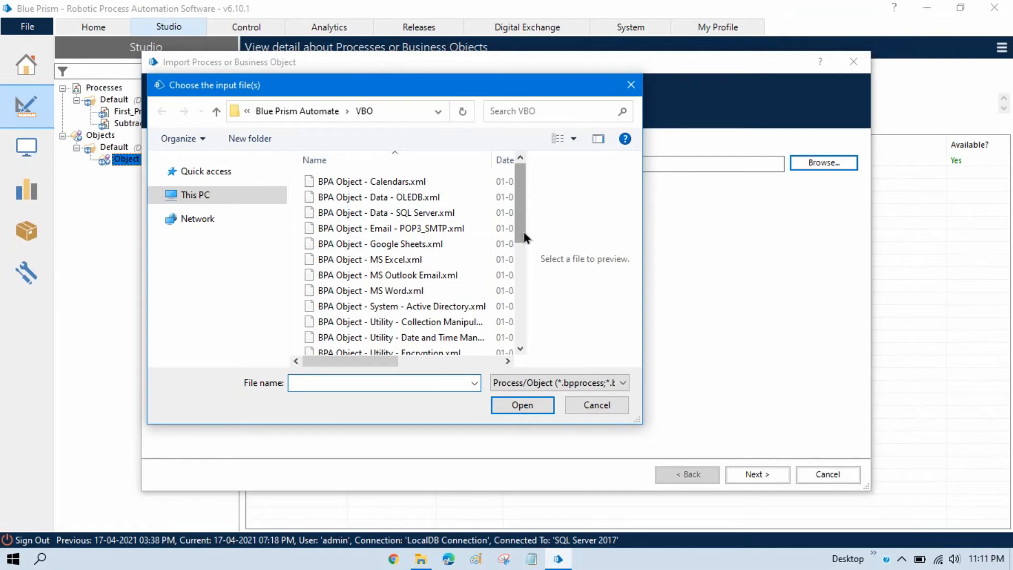
Browse to the VBO folder and scroll down to the Utility and Webservices files.
left_click(380, 383)
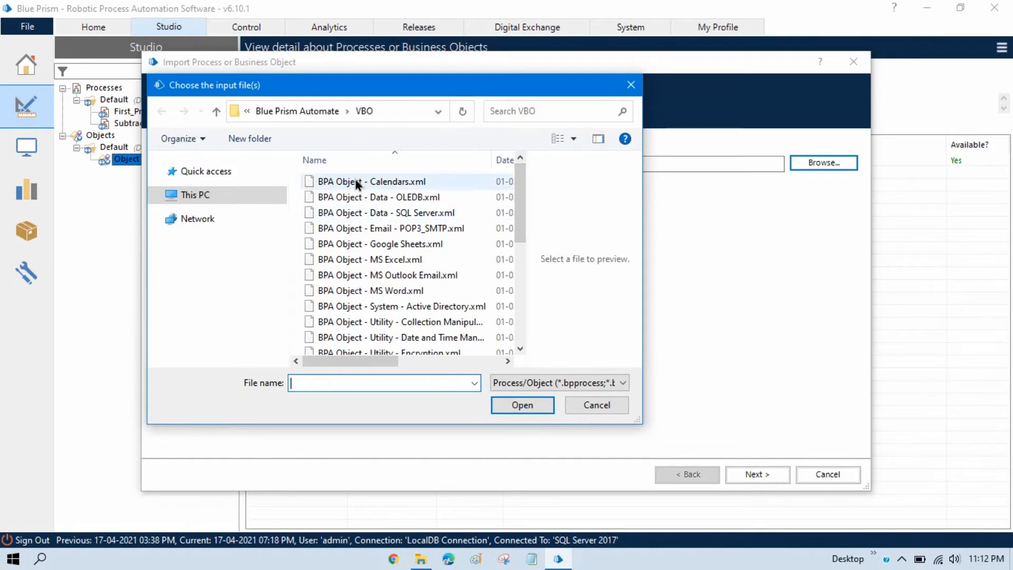
mouse_move(346, 192)
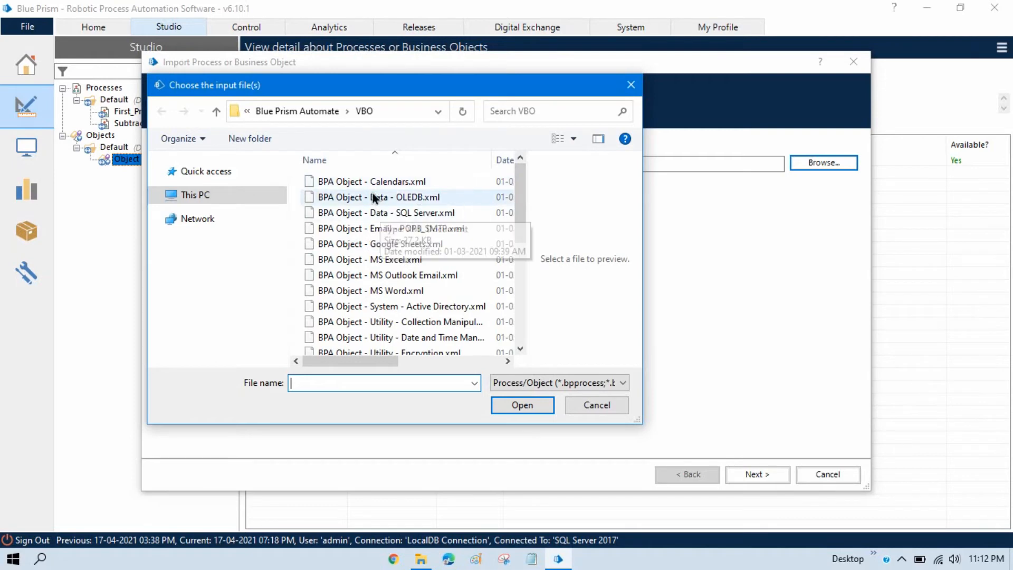
mouse_move(398, 201)
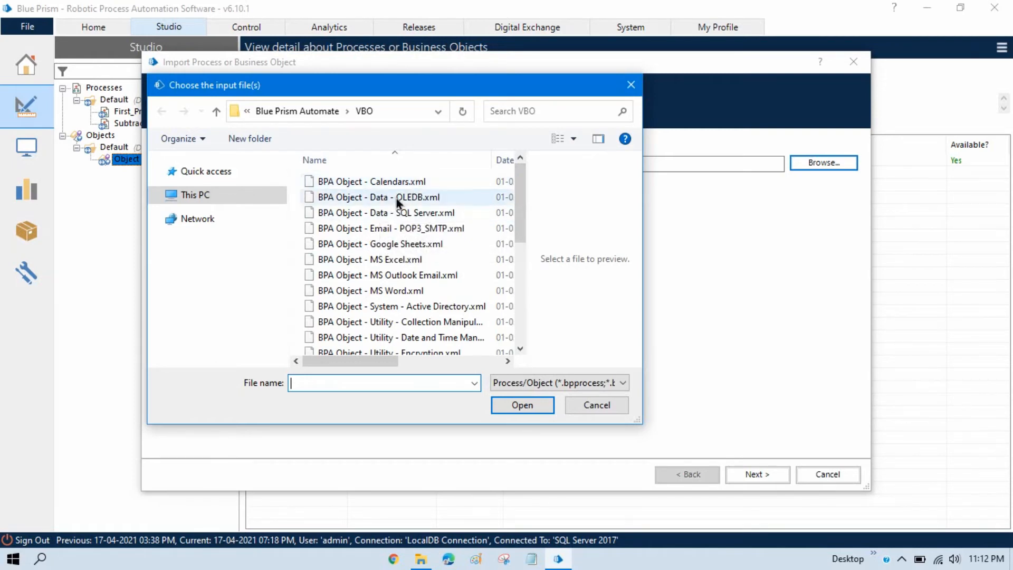
mouse_move(431, 209)
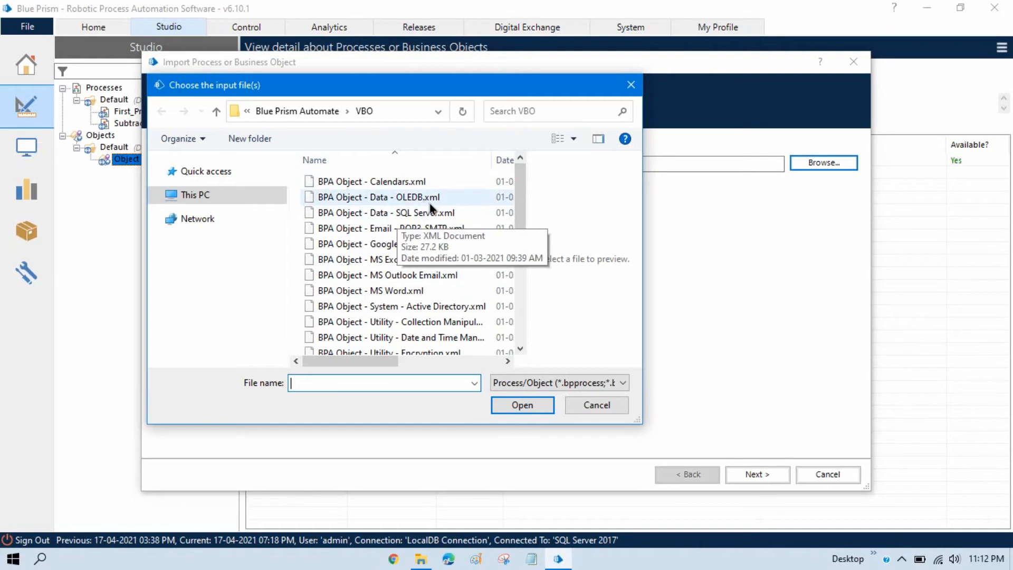
mouse_move(445, 270)
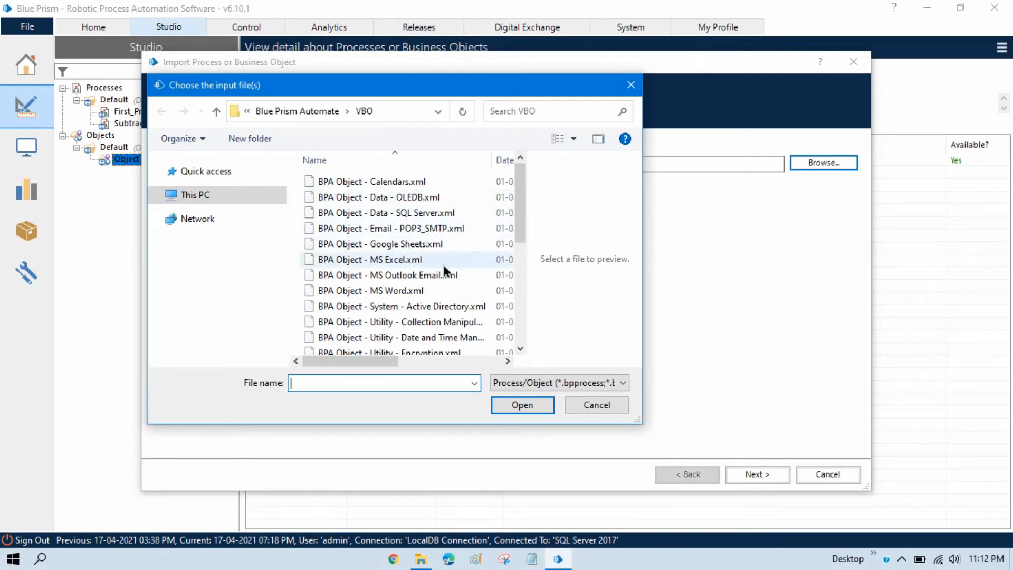
mouse_move(412, 298)
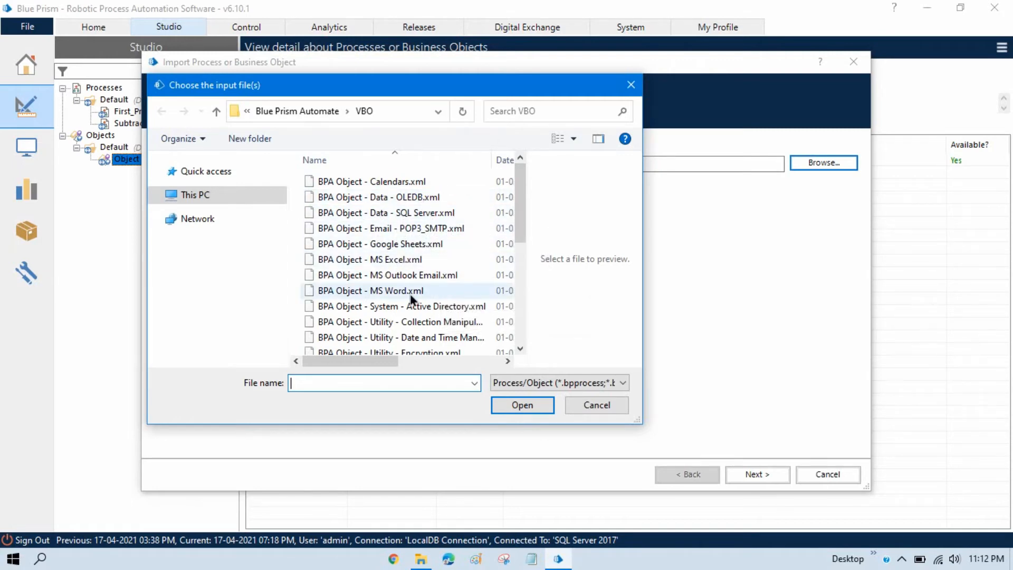
mouse_move(386, 334)
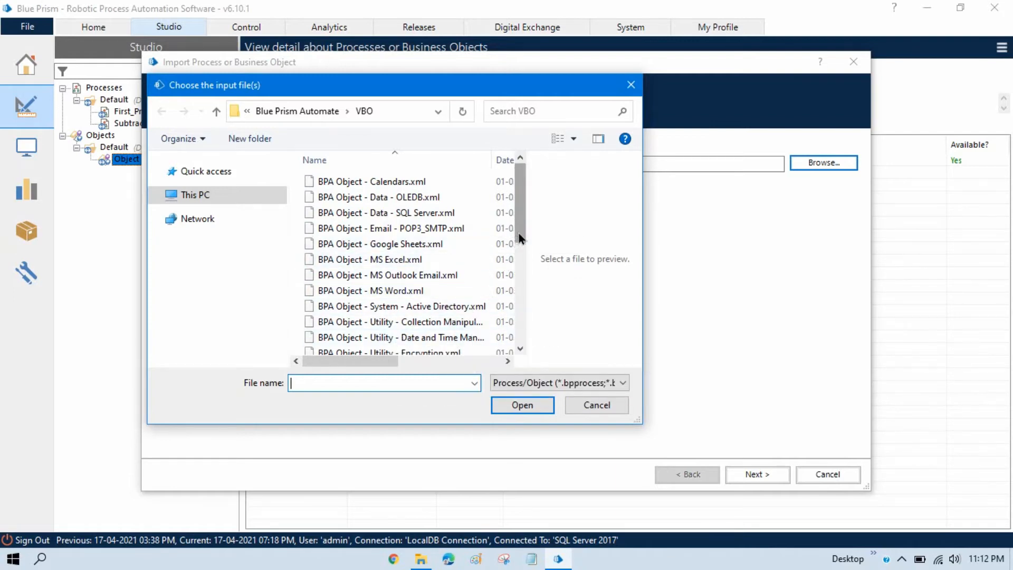
scroll("down", 3)
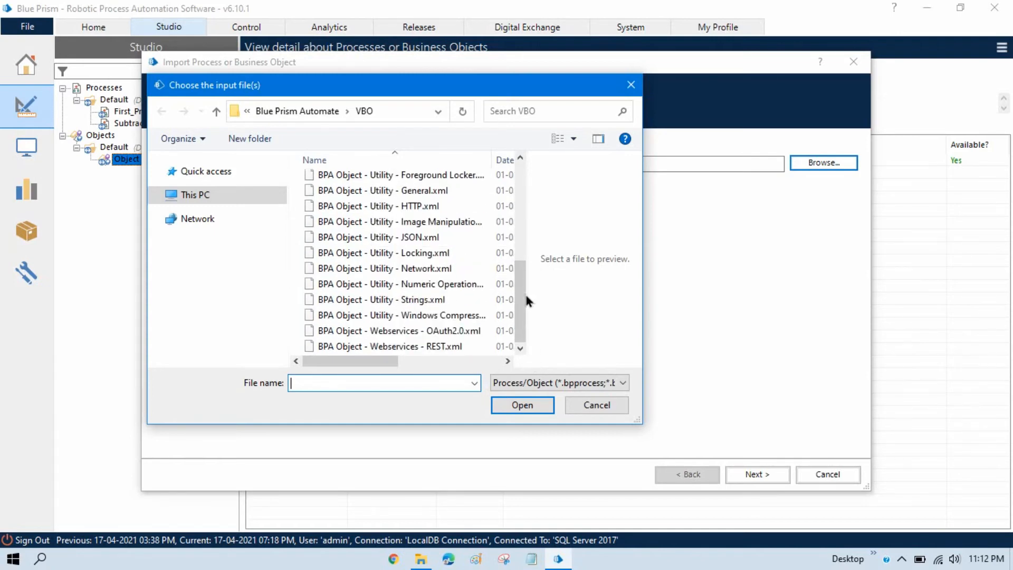
mouse_move(526, 280)
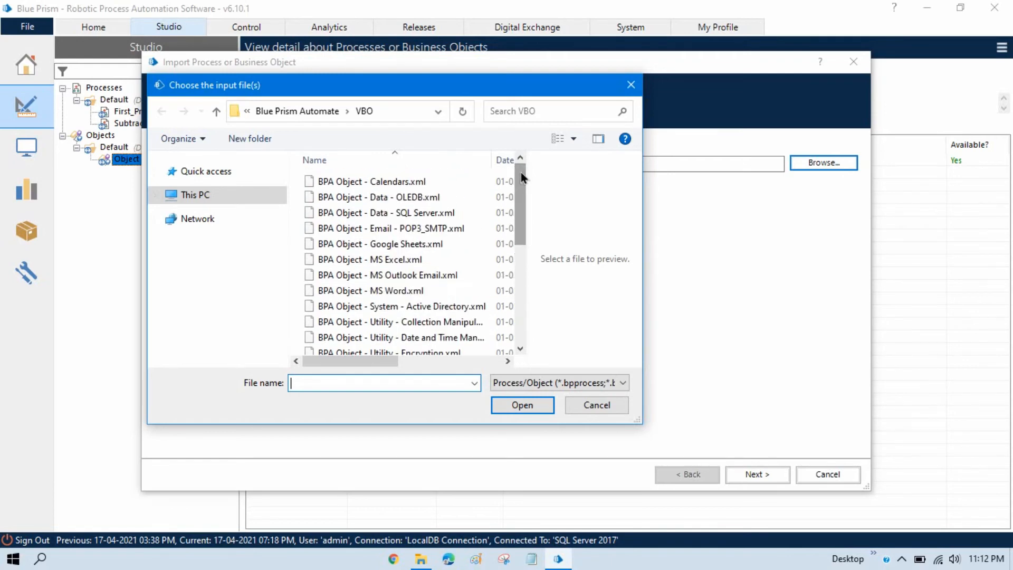
Import 'BPA Object - MS Excel.xml' through the wizard and finish on the Import Report.
left_click(374, 259)
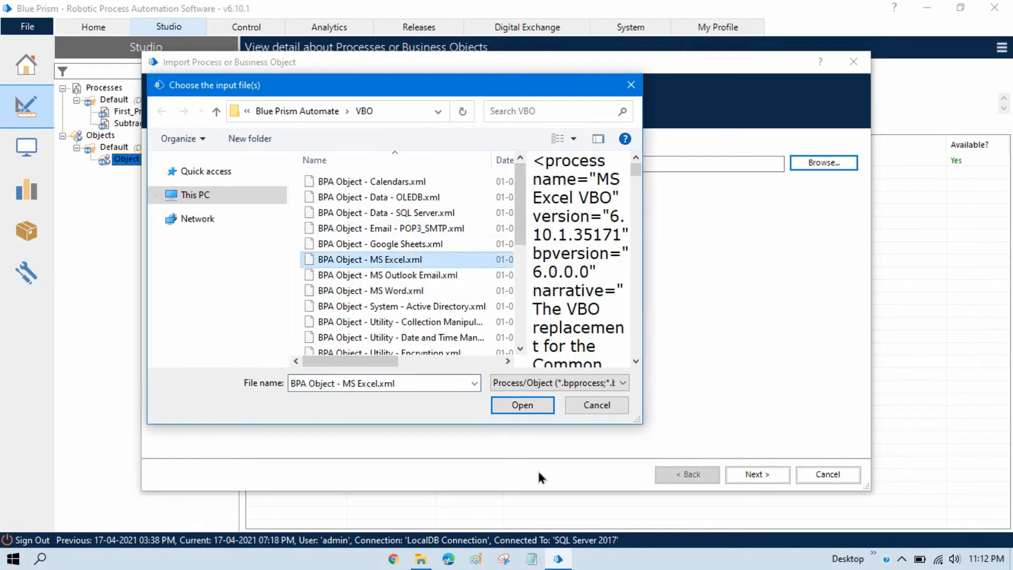
left_click(523, 405)
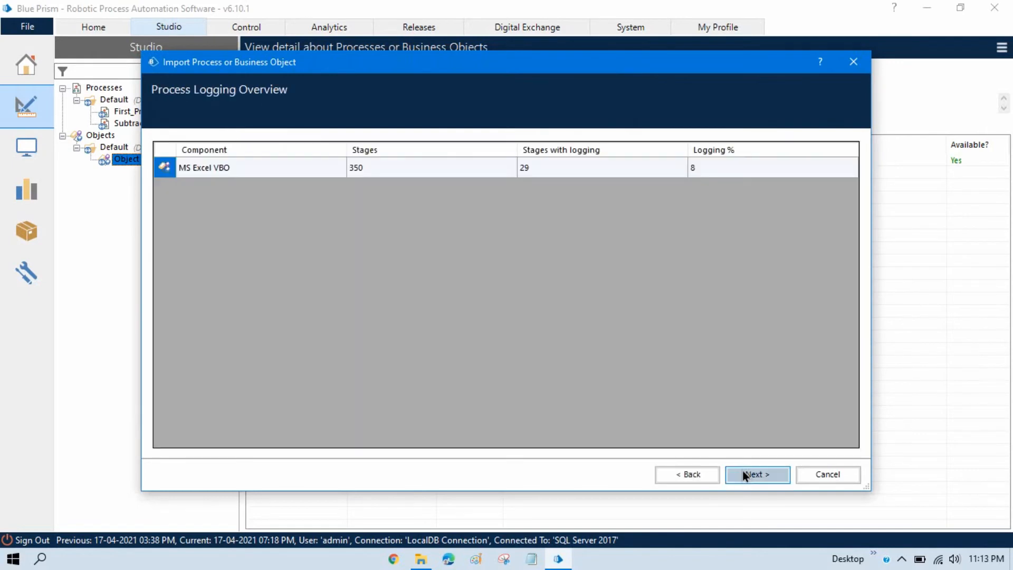
left_click(757, 474)
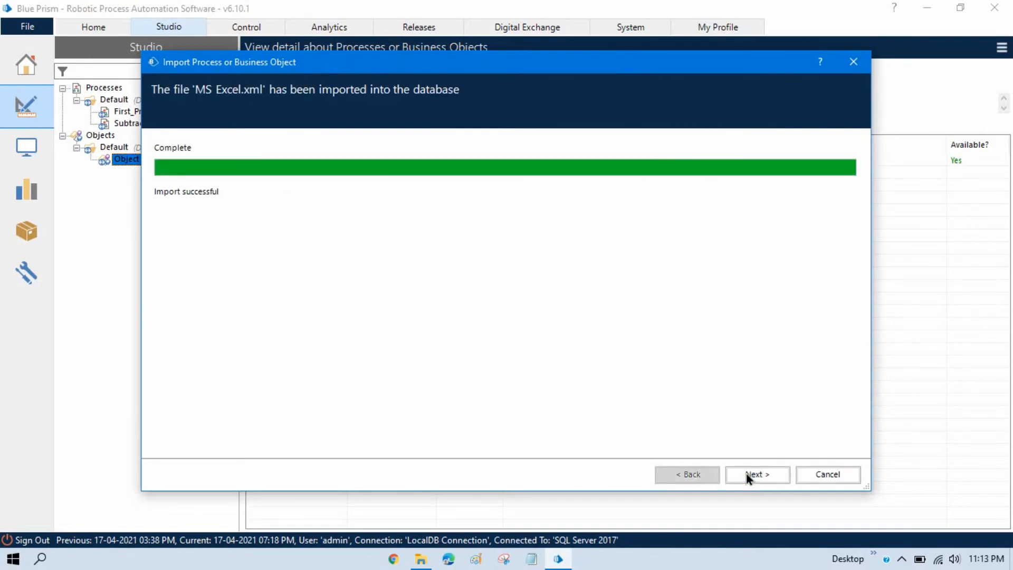
mouse_move(204, 203)
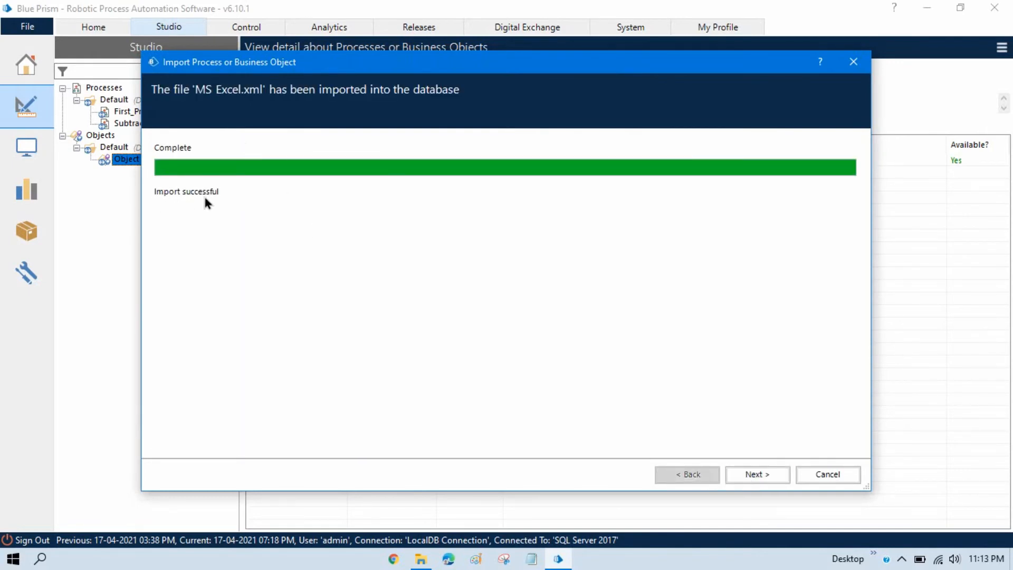
left_click(758, 474)
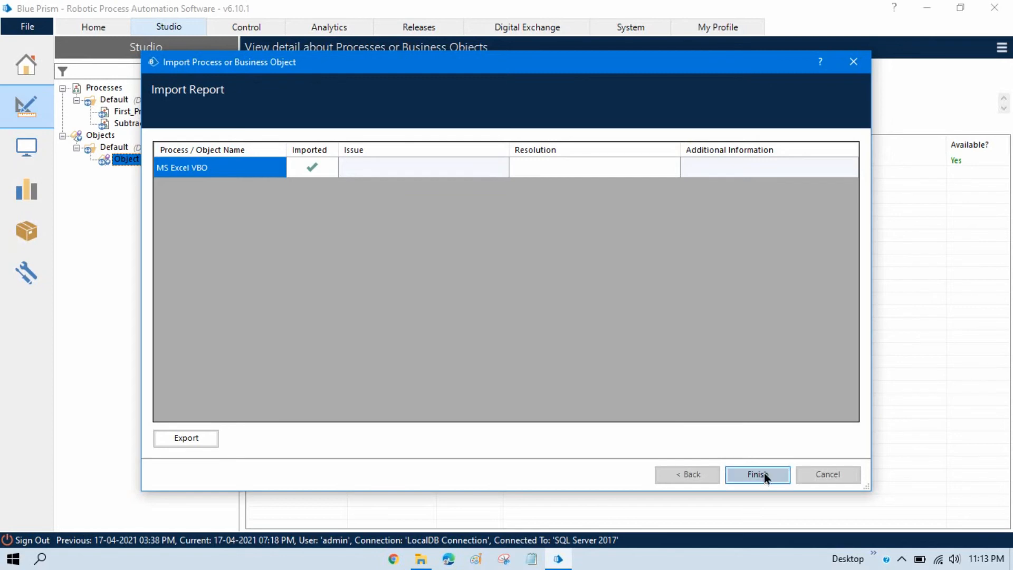
left_click(757, 475)
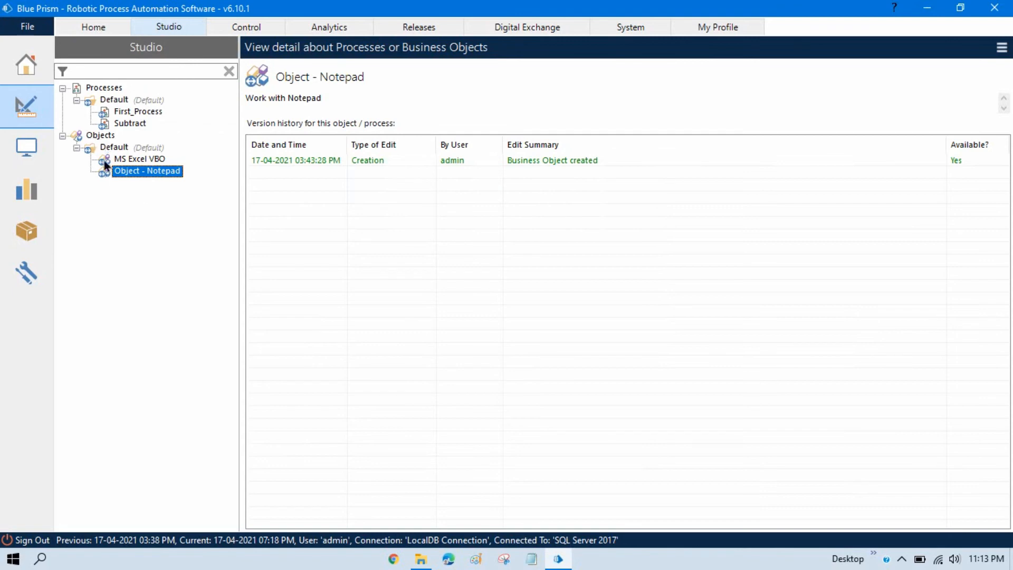
mouse_move(154, 168)
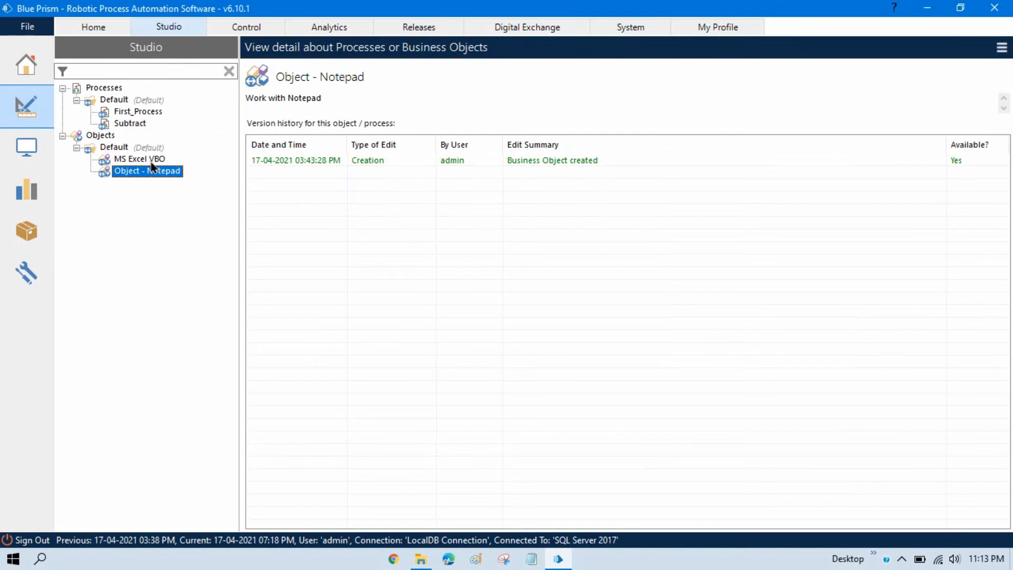
Select MS Excel VBO under Objects > Default and open it in Object Studio.
left_click(140, 158)
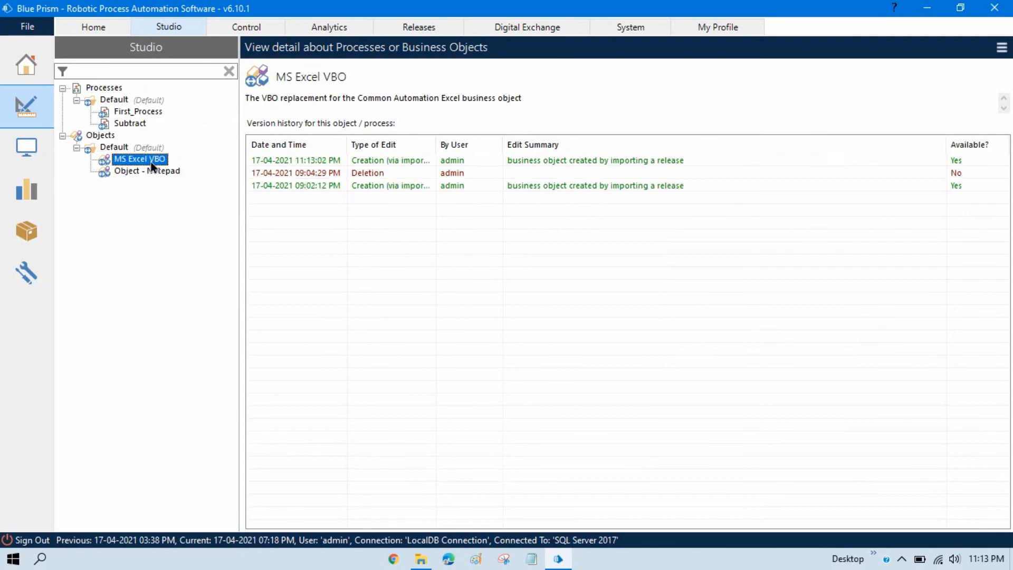
double_click(140, 159)
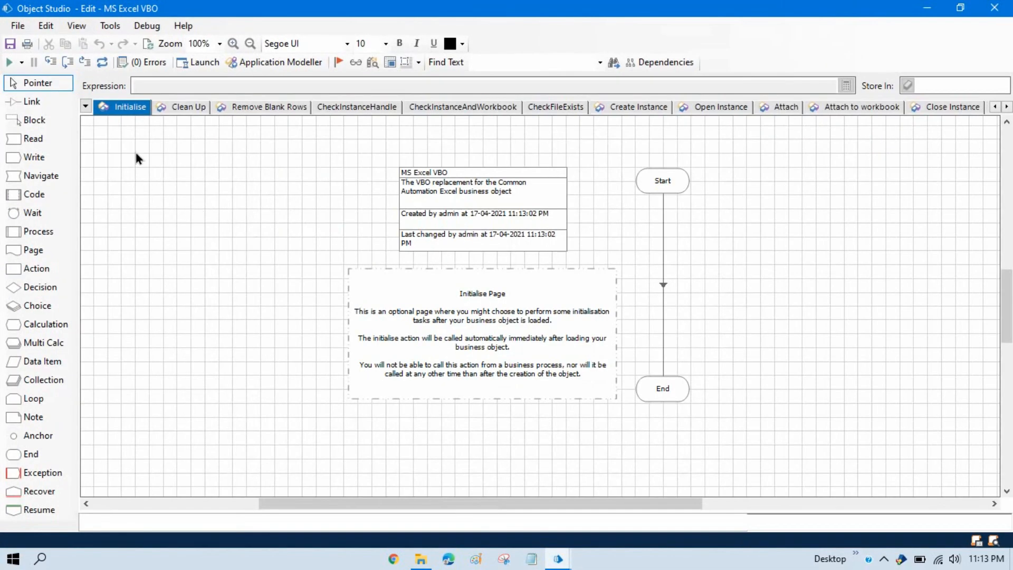
mouse_move(415, 206)
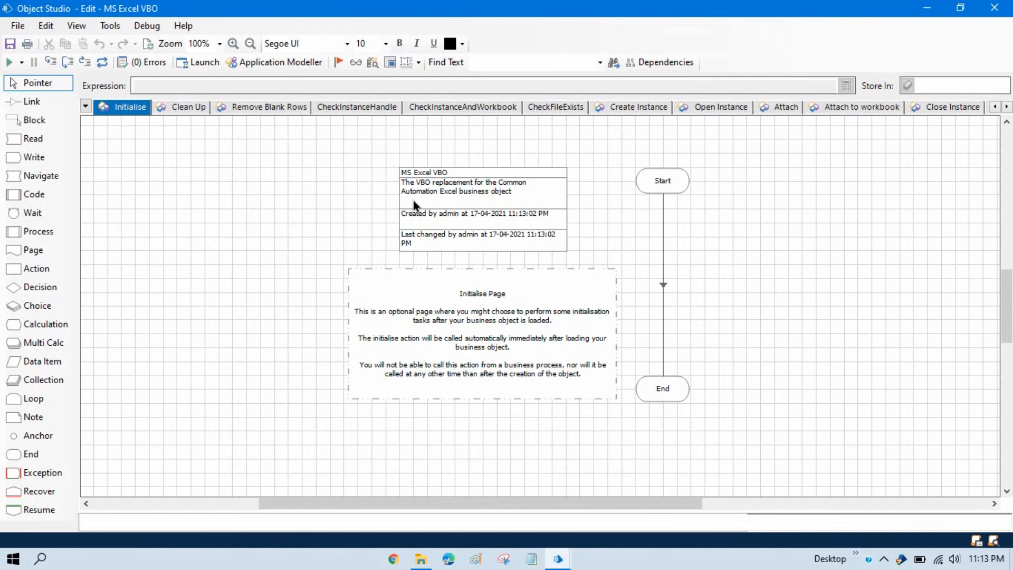
mouse_move(479, 226)
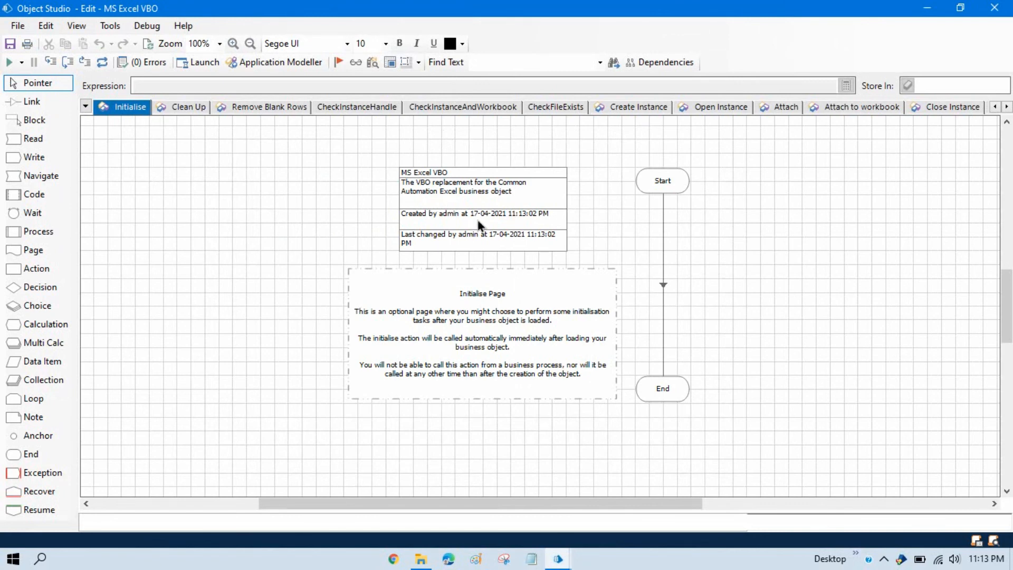
mouse_move(816, 206)
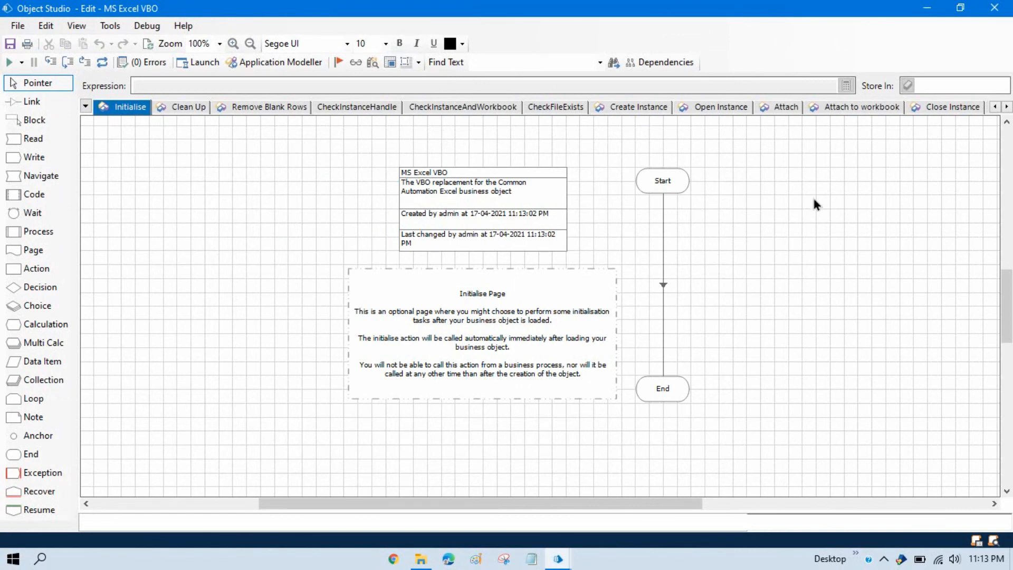
mouse_move(190, 146)
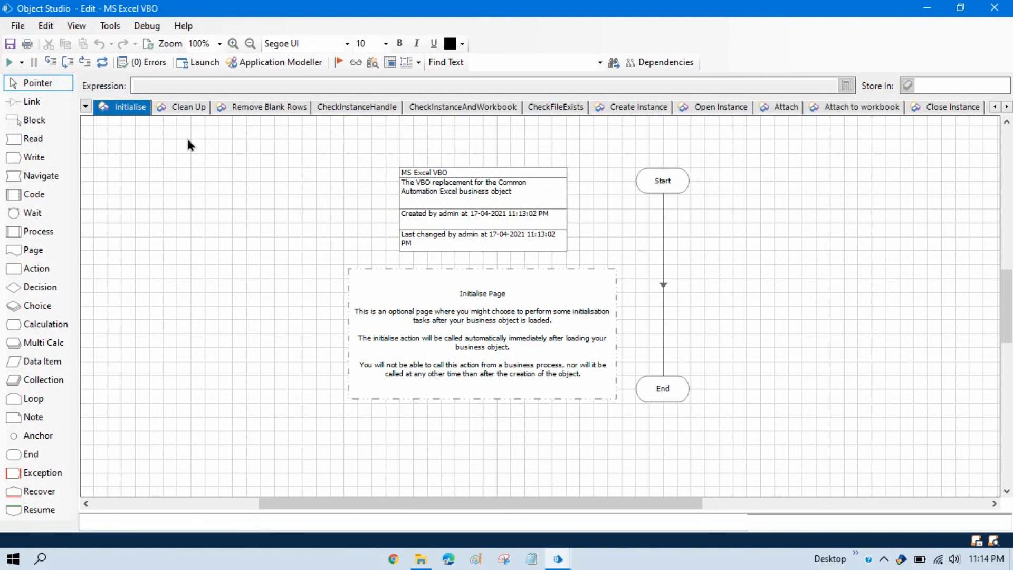
View the CheckInstanceHandle, CheckFileExists and Attach to workbook action pages.
left_click(357, 106)
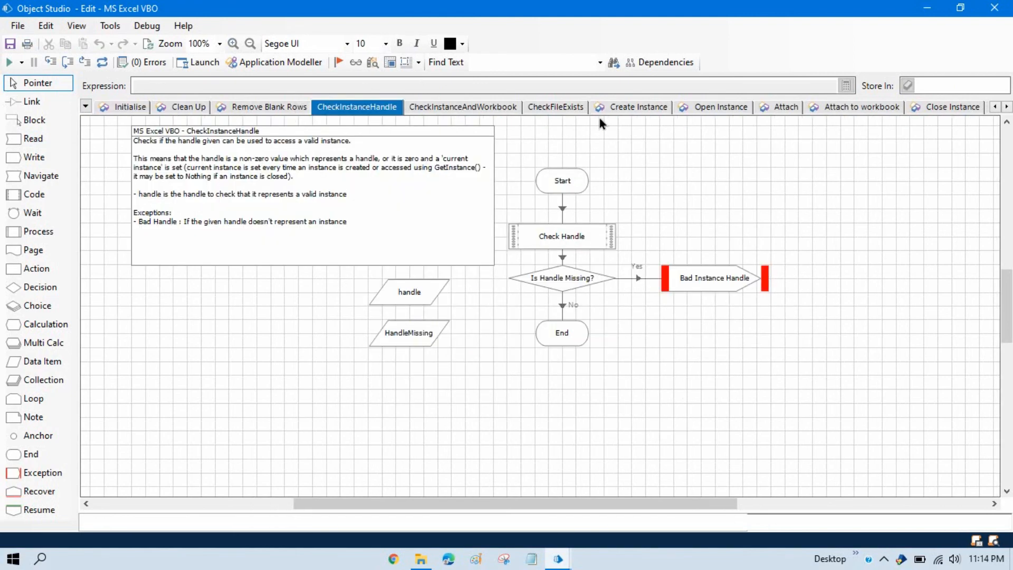
left_click(555, 106)
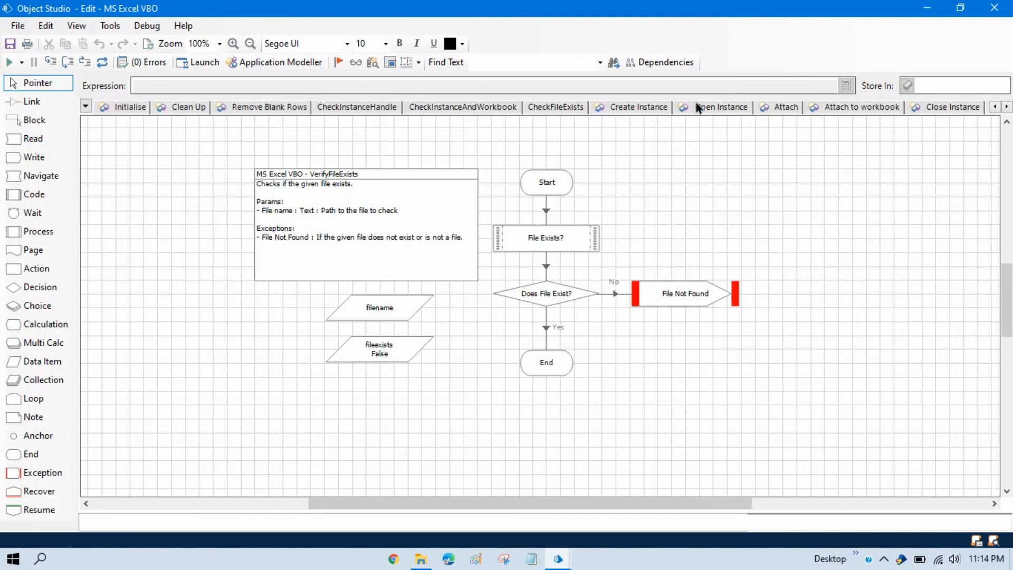
left_click(861, 107)
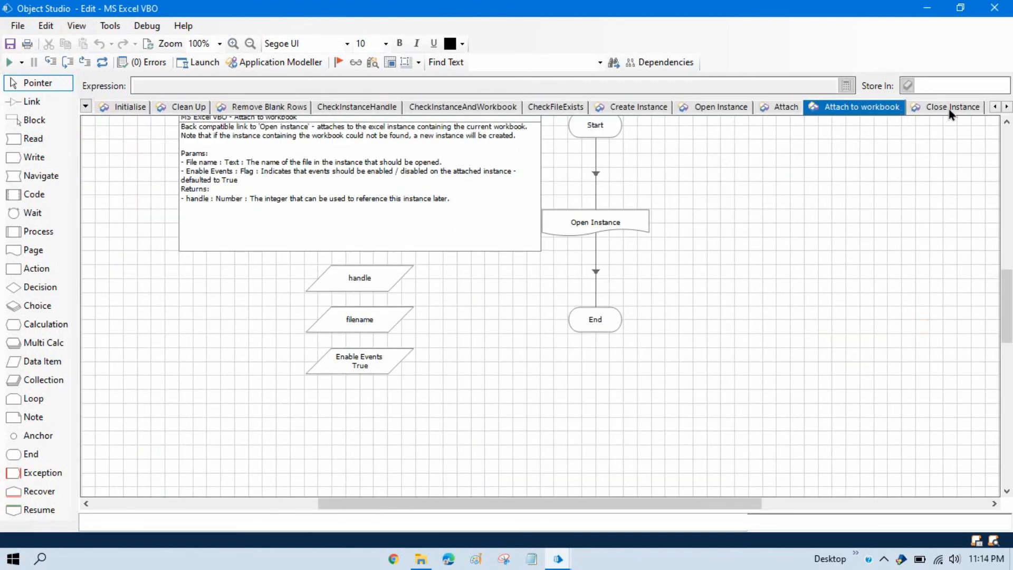